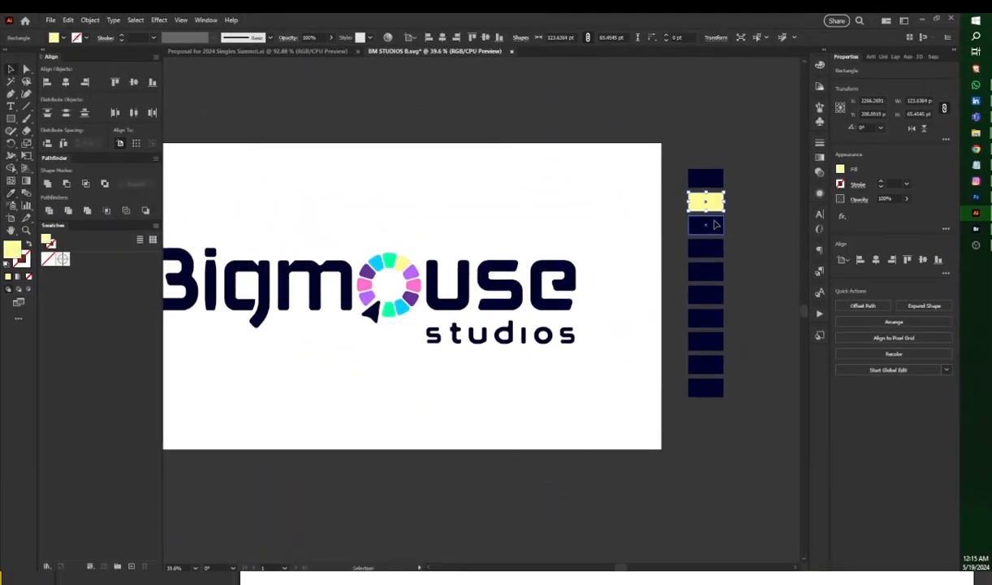
# Sample the logo's purple and the following colours into the remaining rectangles with the Eyedropper
pyautogui.click(705, 224)
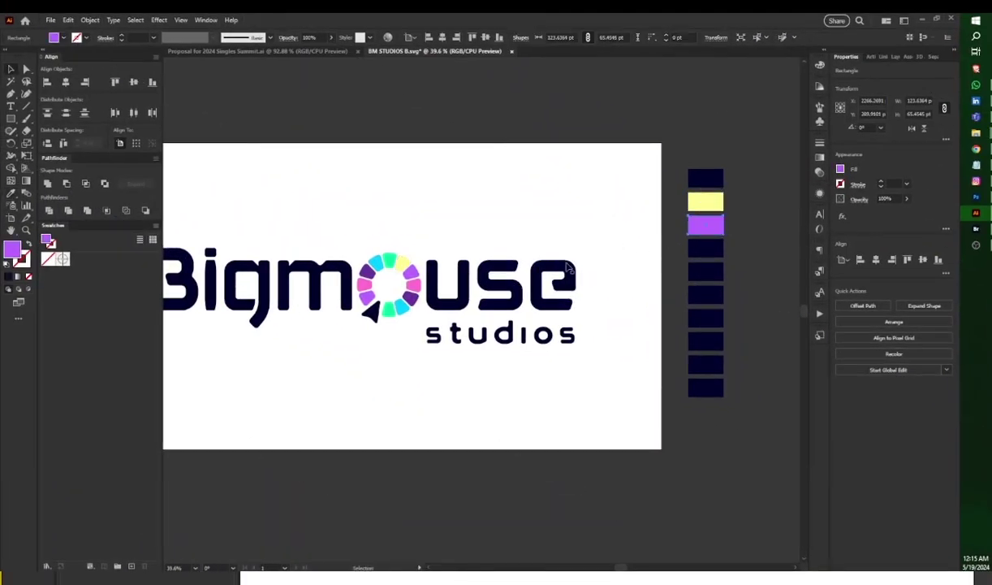
pyautogui.click(398, 302)
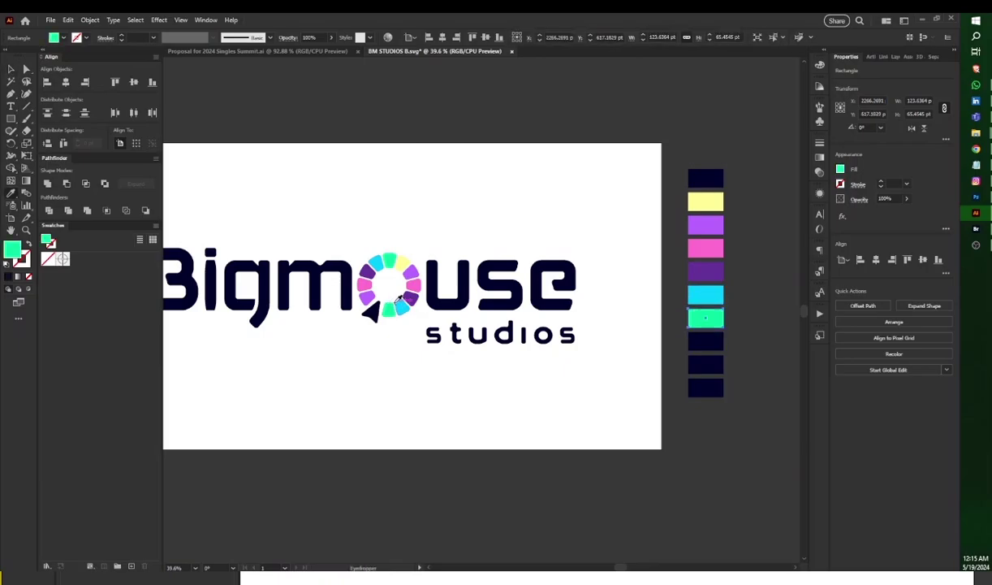
pyautogui.click(156, 224)
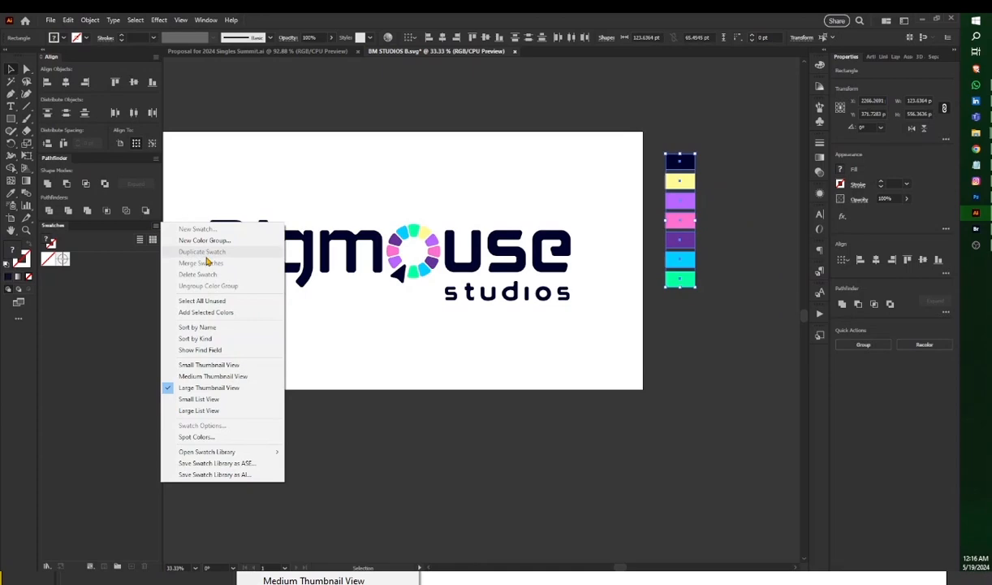